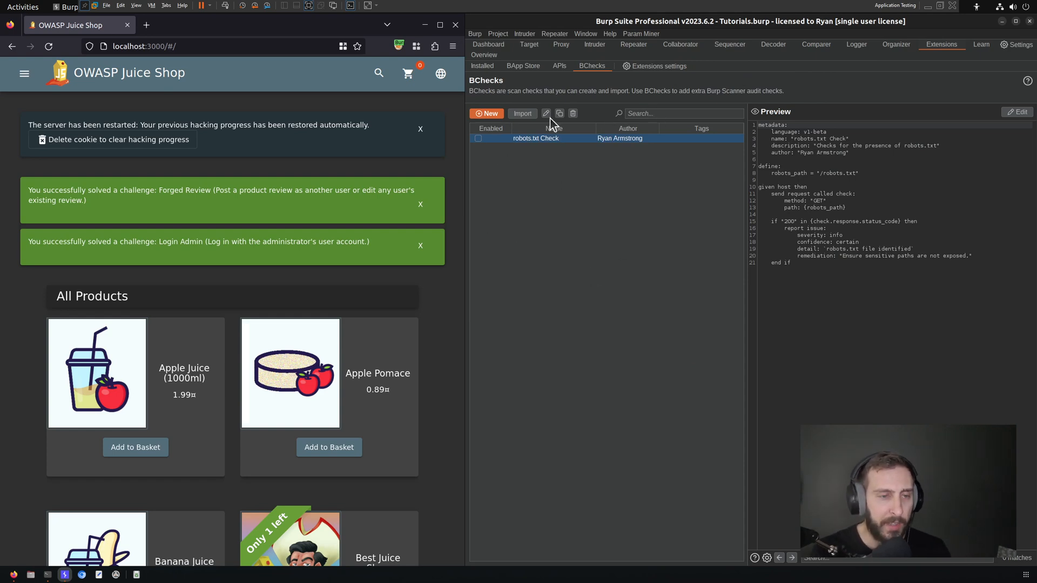
- Abandon creating a new BCheck and tick Enabled for the existing robots.txt Check
{"action": "left_click", "coordinate": [486, 113]}
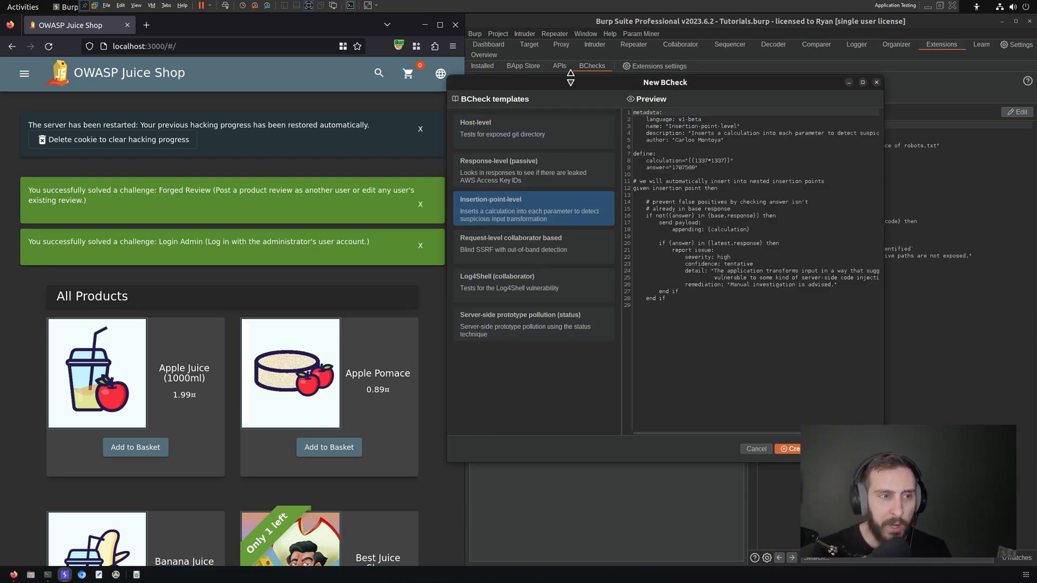
{"action": "left_click", "coordinate": [876, 83]}
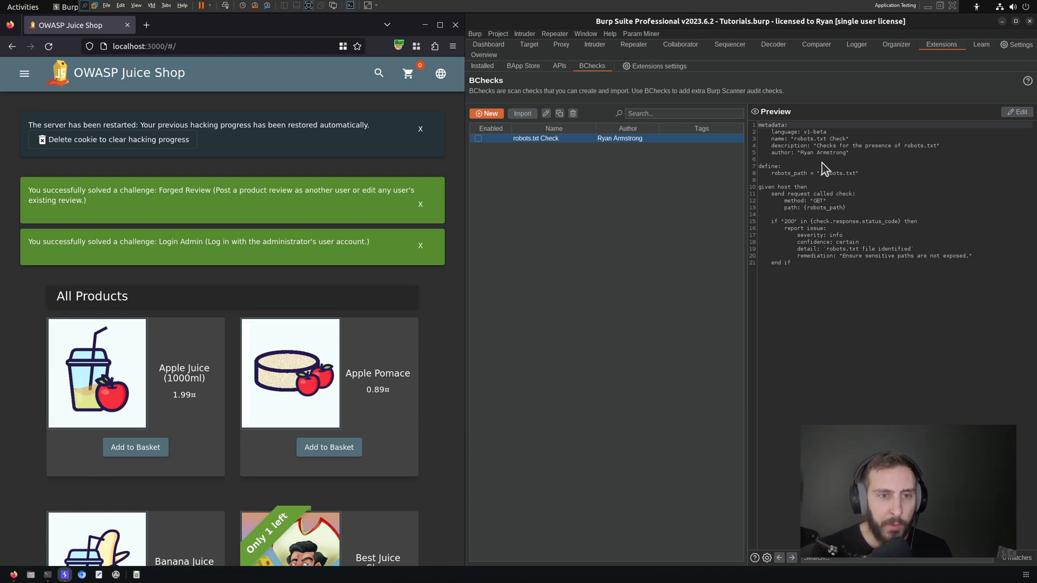
{"action": "mouse_move", "coordinate": [868, 244]}
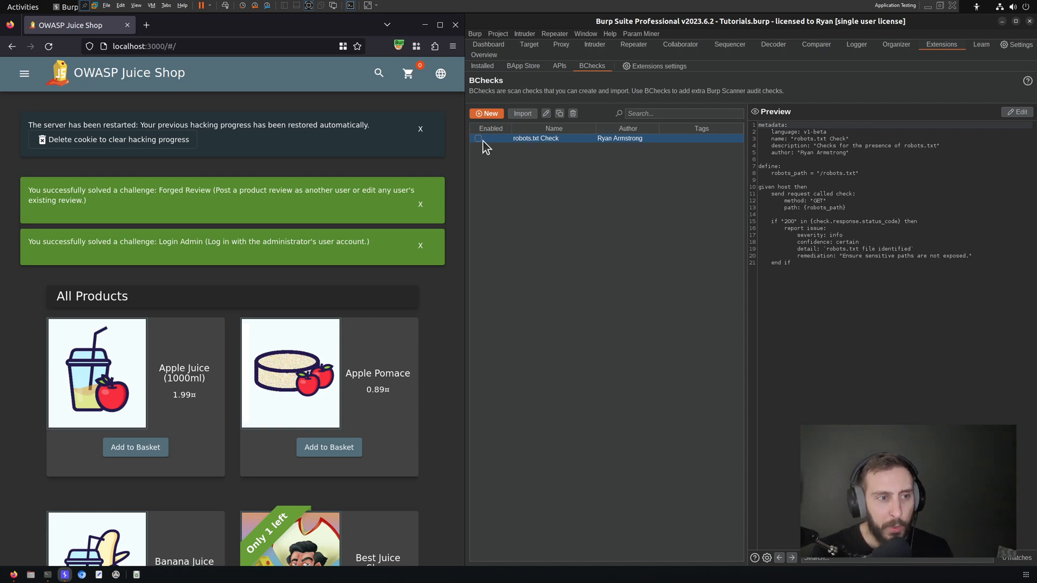
{"action": "left_click", "coordinate": [477, 138]}
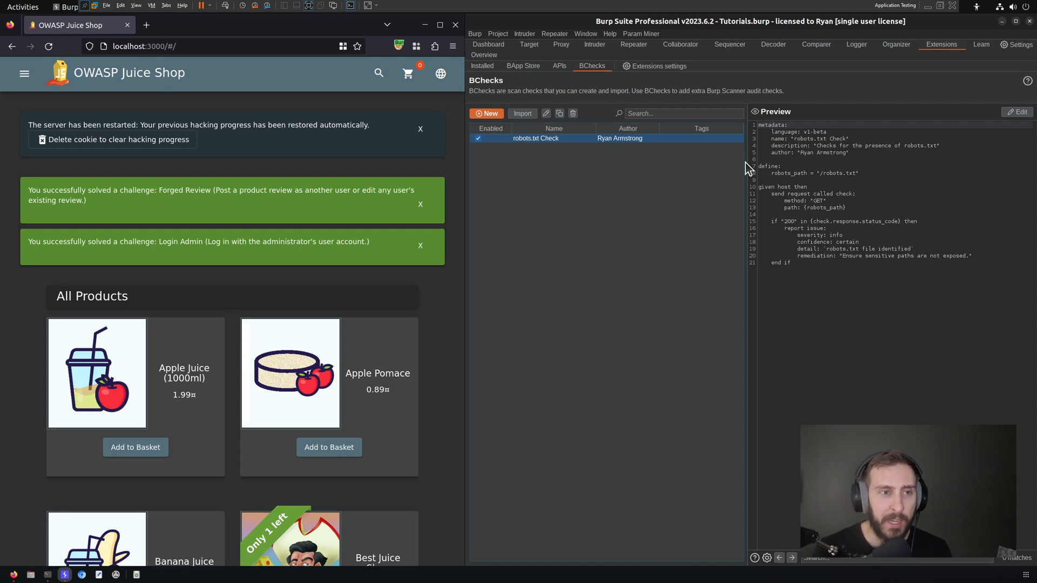
{"action": "mouse_move", "coordinate": [625, 133]}
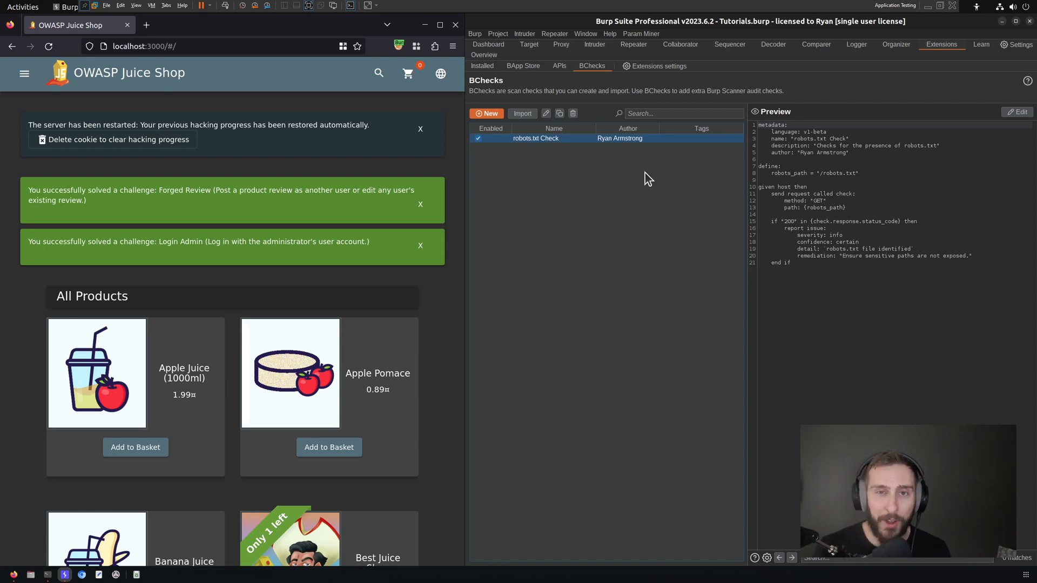
{"action": "mouse_move", "coordinate": [523, 103]}
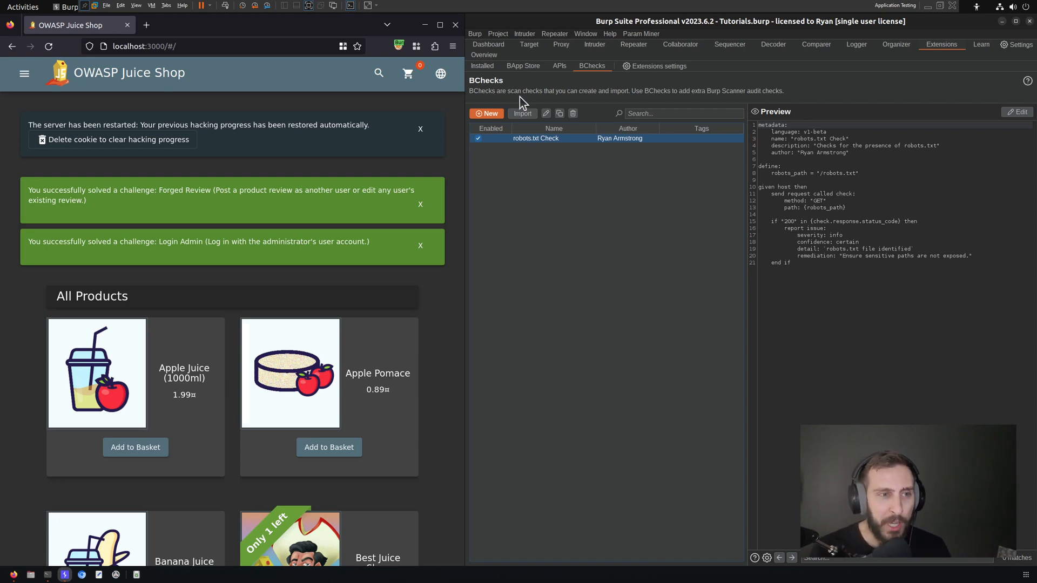
{"action": "mouse_move", "coordinate": [641, 52]}
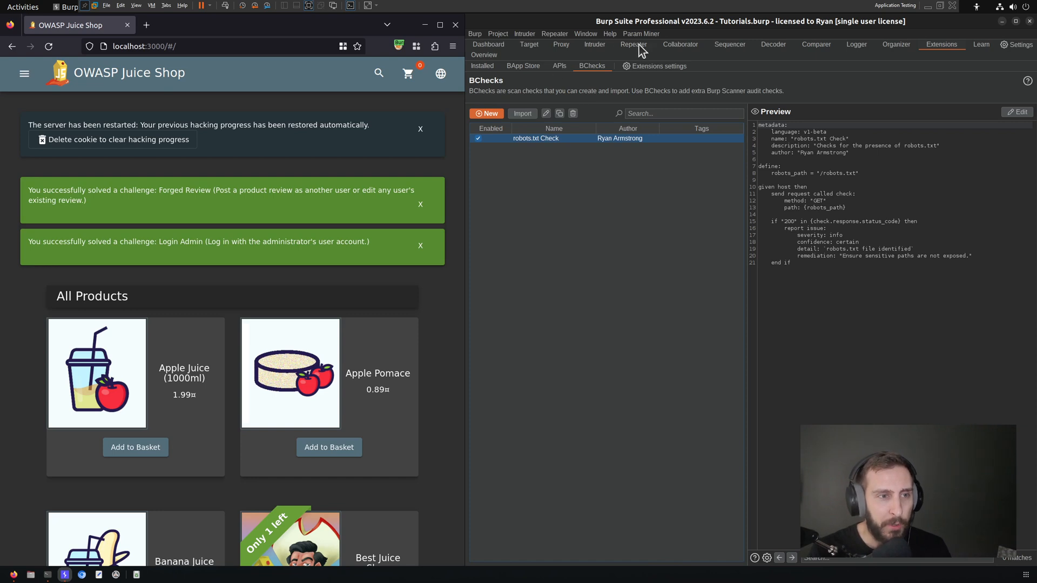
- From the localhost:3000 Repeater request, launch a new scan and go to its Scan configuration
{"action": "left_click", "coordinate": [632, 45]}
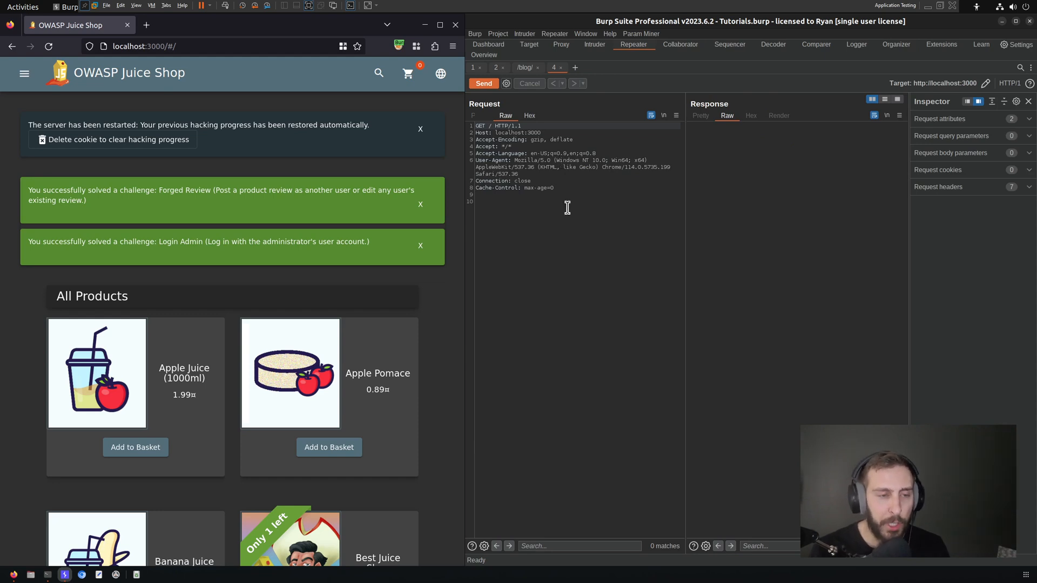
{"action": "right_click", "coordinate": [567, 207]}
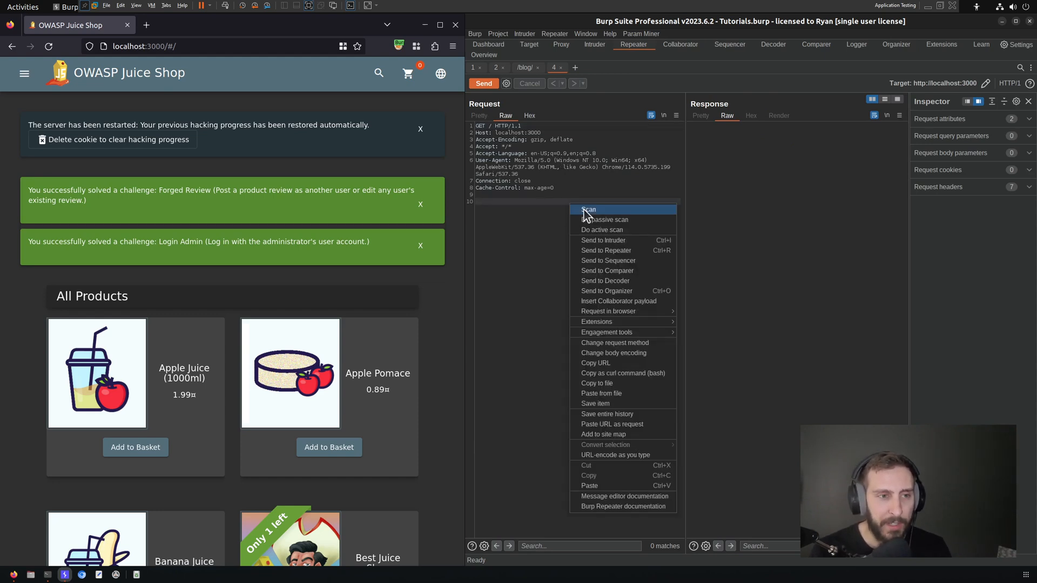
{"action": "left_click", "coordinate": [587, 208]}
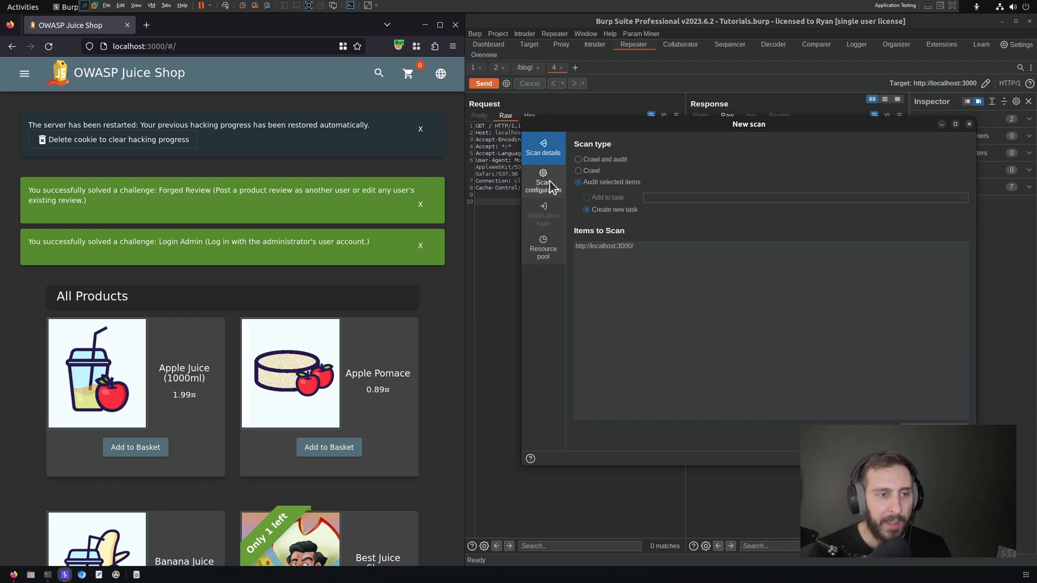
{"action": "left_click", "coordinate": [543, 181]}
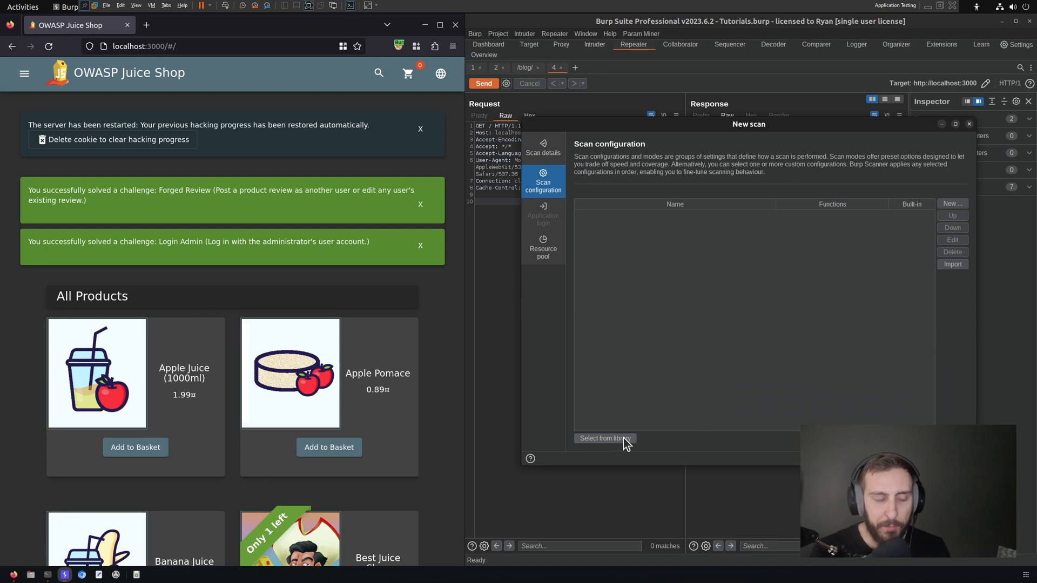
{"action": "left_click", "coordinate": [603, 437]}
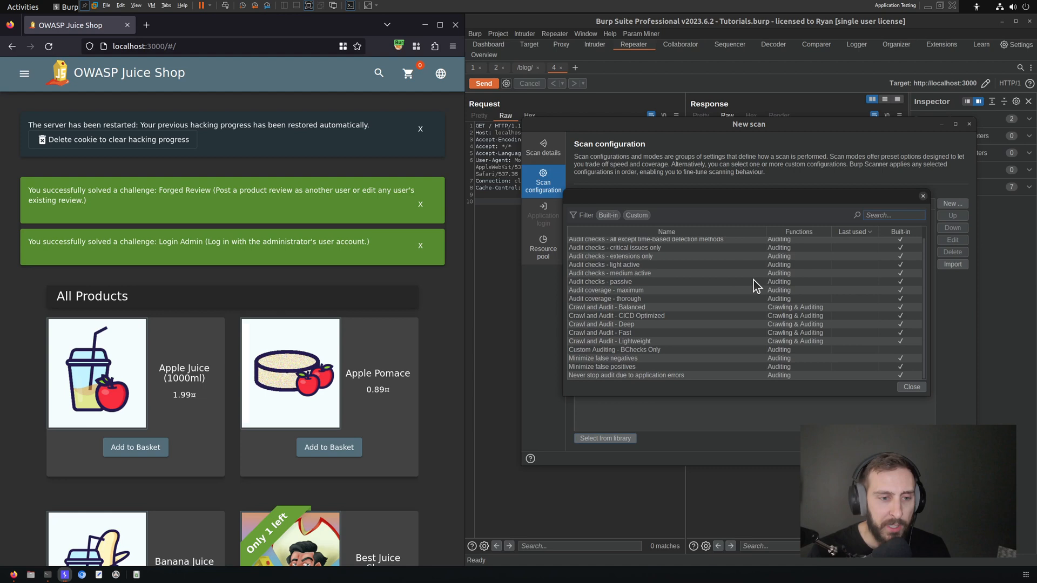
{"action": "left_click", "coordinate": [635, 215]}
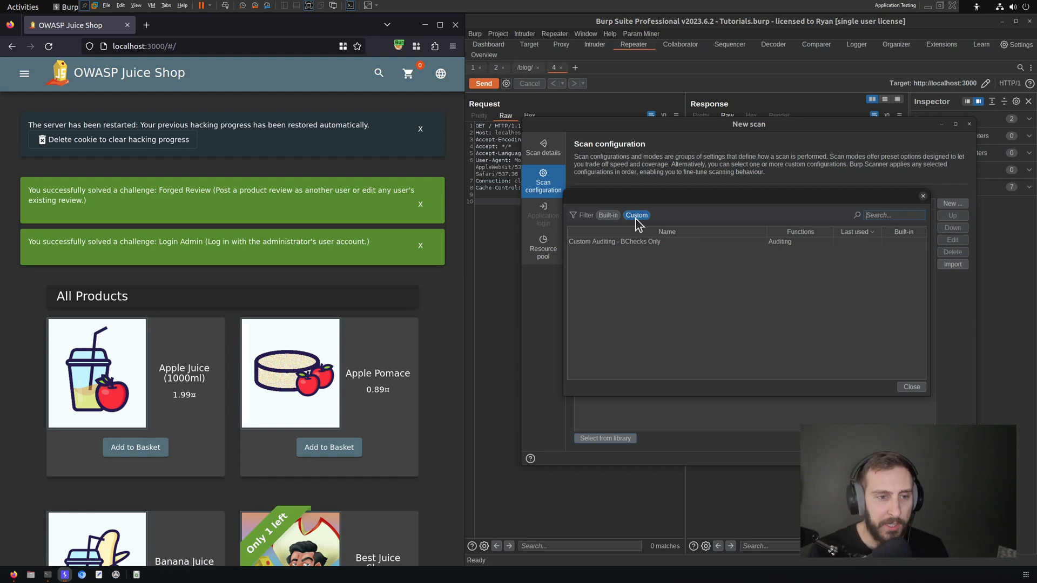
{"action": "left_click", "coordinate": [607, 215]}
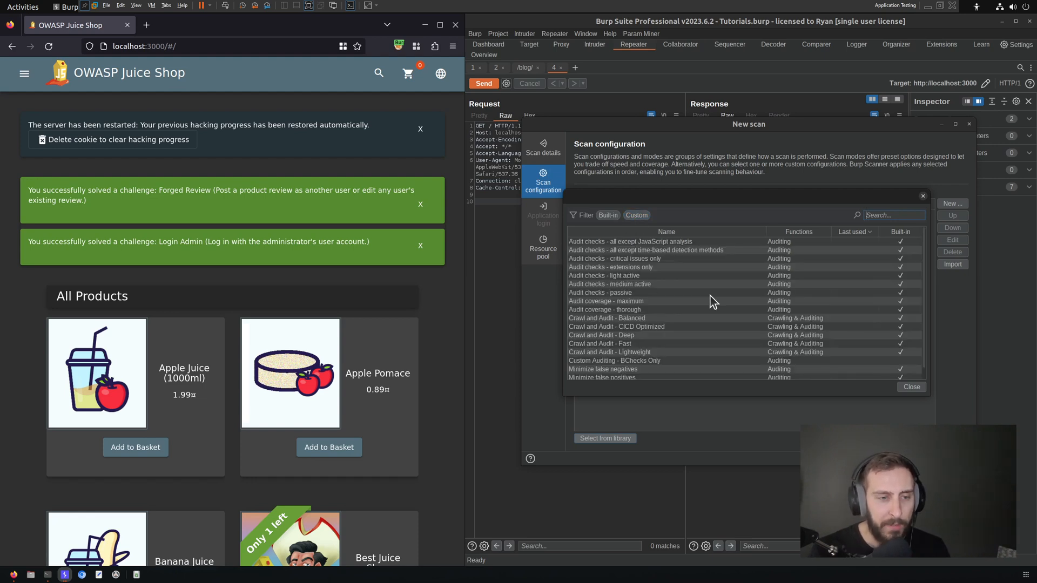
{"action": "mouse_move", "coordinate": [692, 250]}
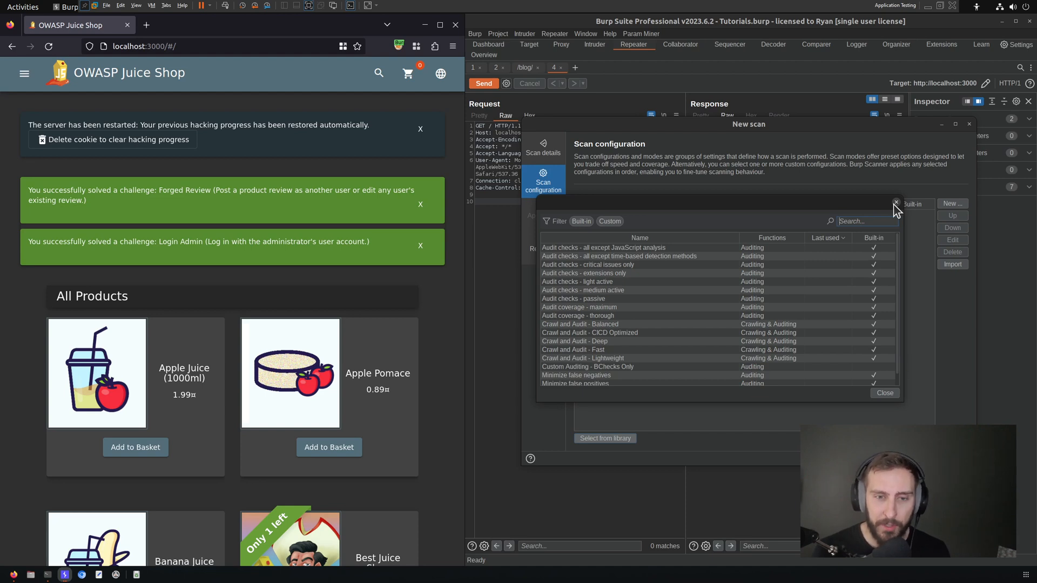
{"action": "mouse_move", "coordinate": [903, 205]}
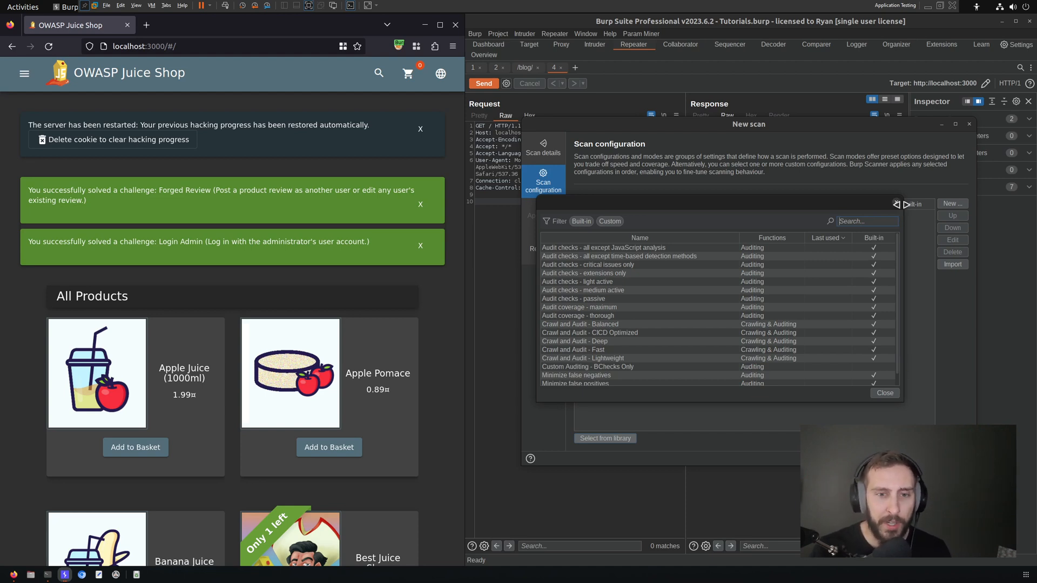
{"action": "mouse_move", "coordinate": [896, 208]}
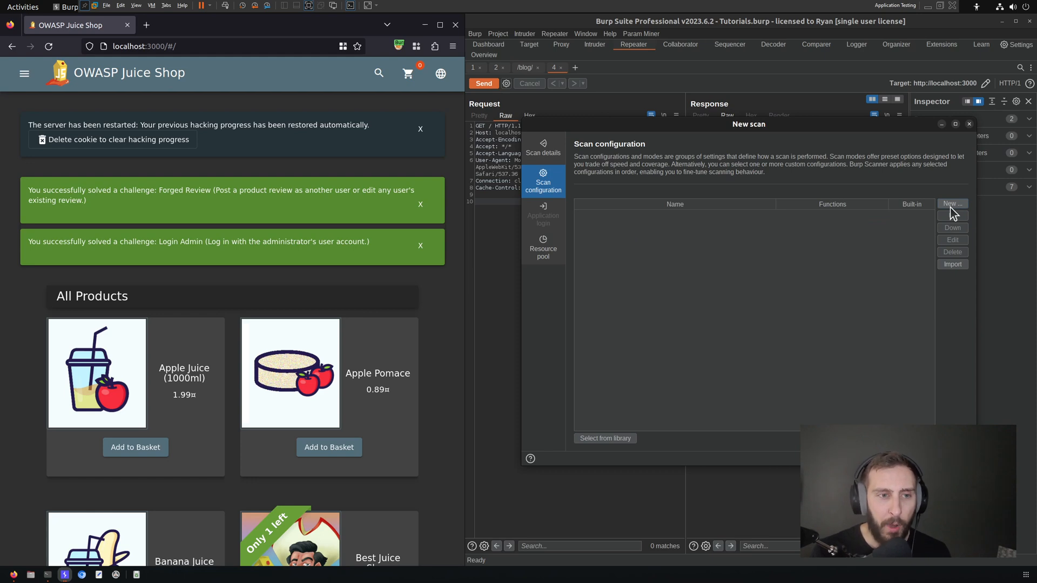
{"action": "mouse_move", "coordinate": [963, 211]}
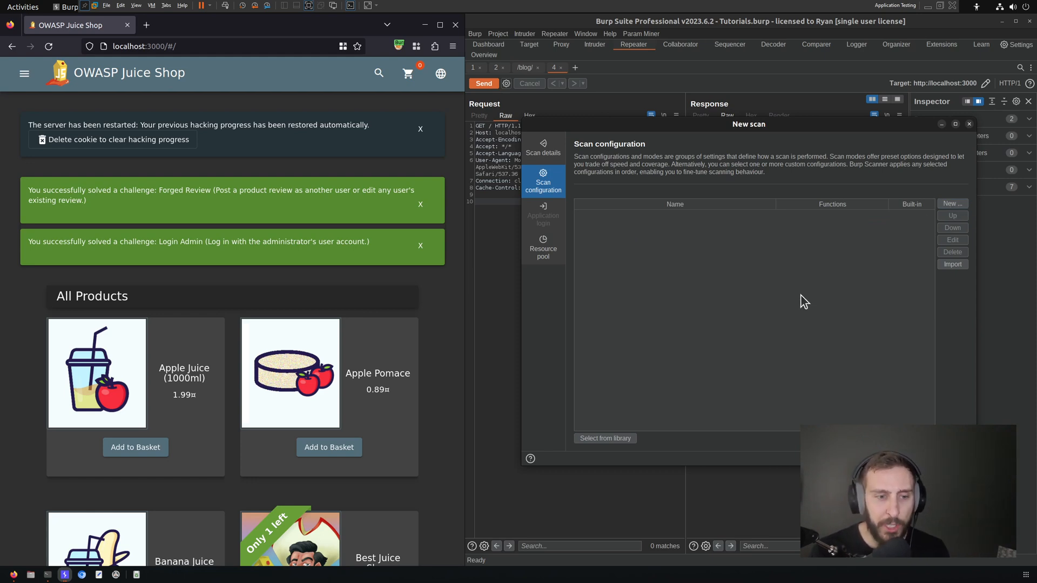
- Create a new scan configuration with Issues Reported set to select individual issues
{"action": "left_click", "coordinate": [952, 205]}
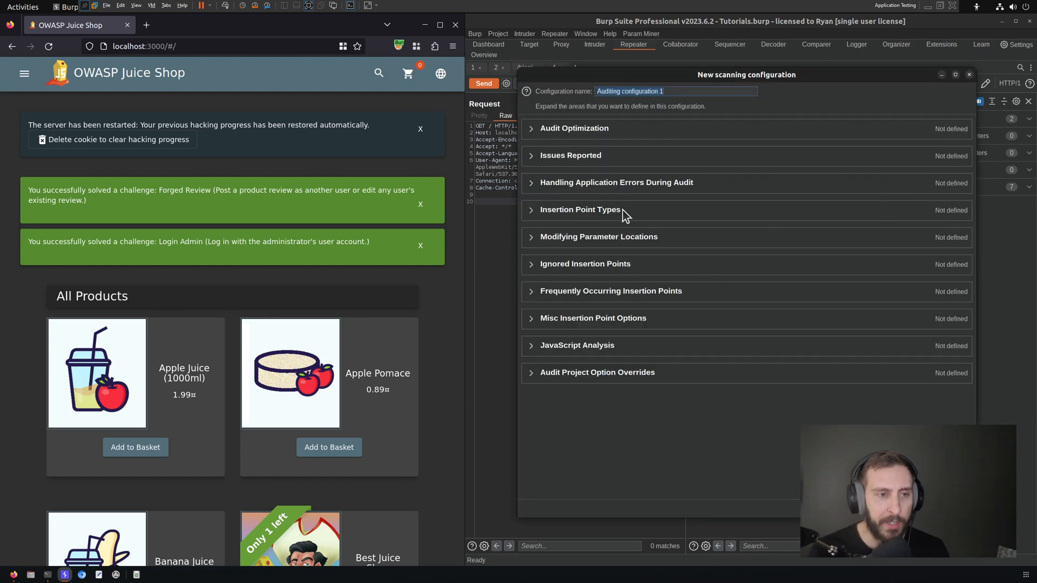
{"action": "mouse_move", "coordinate": [657, 181]}
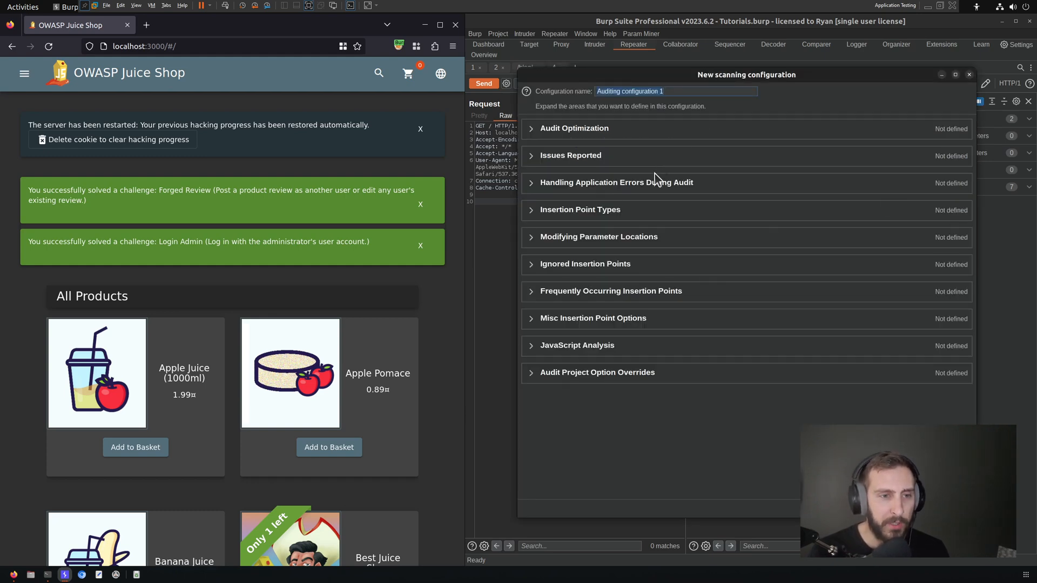
{"action": "left_click", "coordinate": [570, 154]}
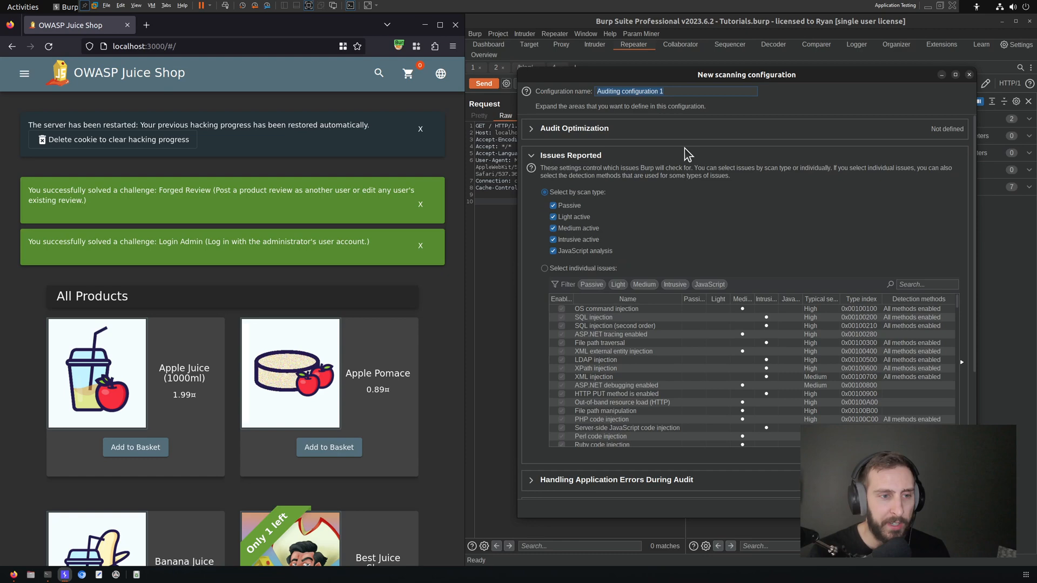
{"action": "left_click", "coordinate": [544, 268]}
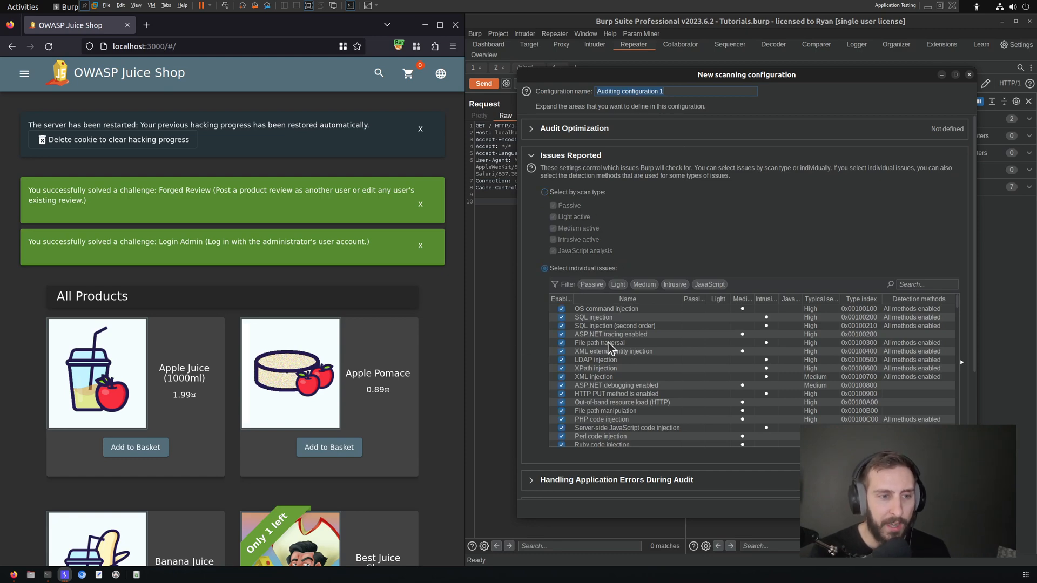
{"action": "scroll", "scroll_direction": "down", "scroll_amount": 3}
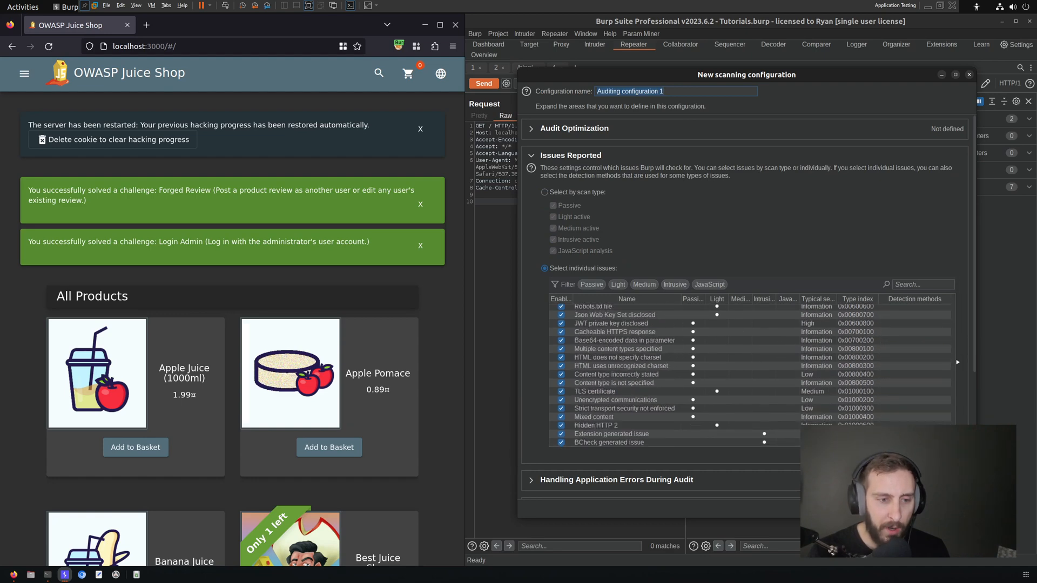
{"action": "mouse_move", "coordinate": [630, 455]}
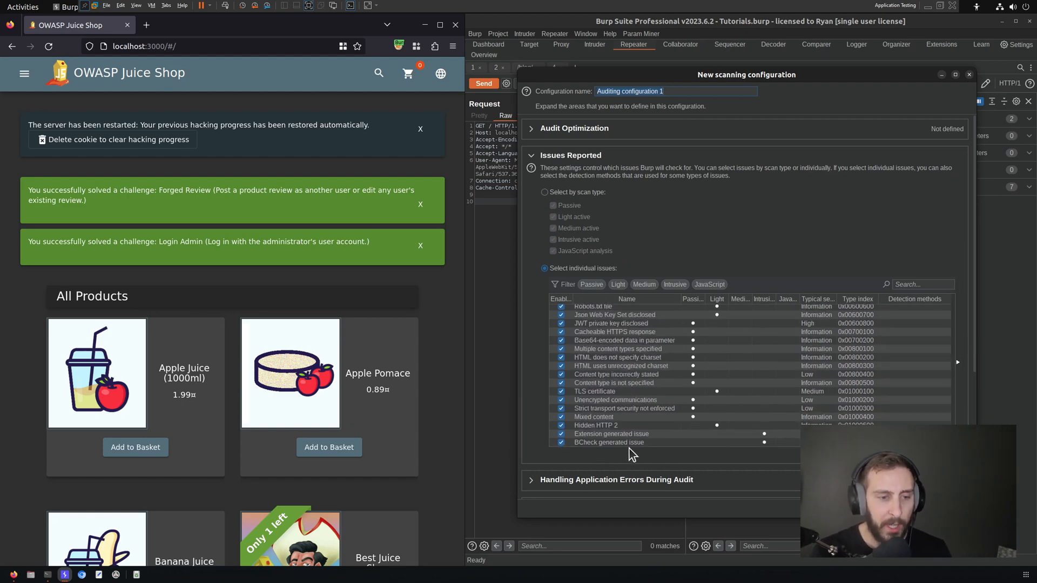
- Leave only 'BCheck generated issue' enabled, disabling every other issue type
{"action": "left_click", "coordinate": [607, 443]}
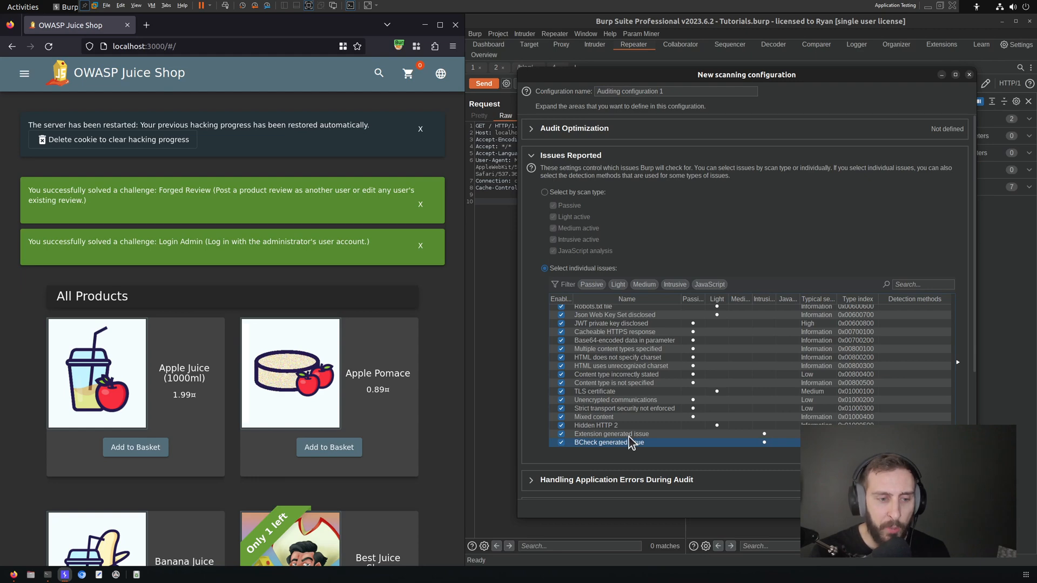
{"action": "left_click", "coordinate": [611, 434]}
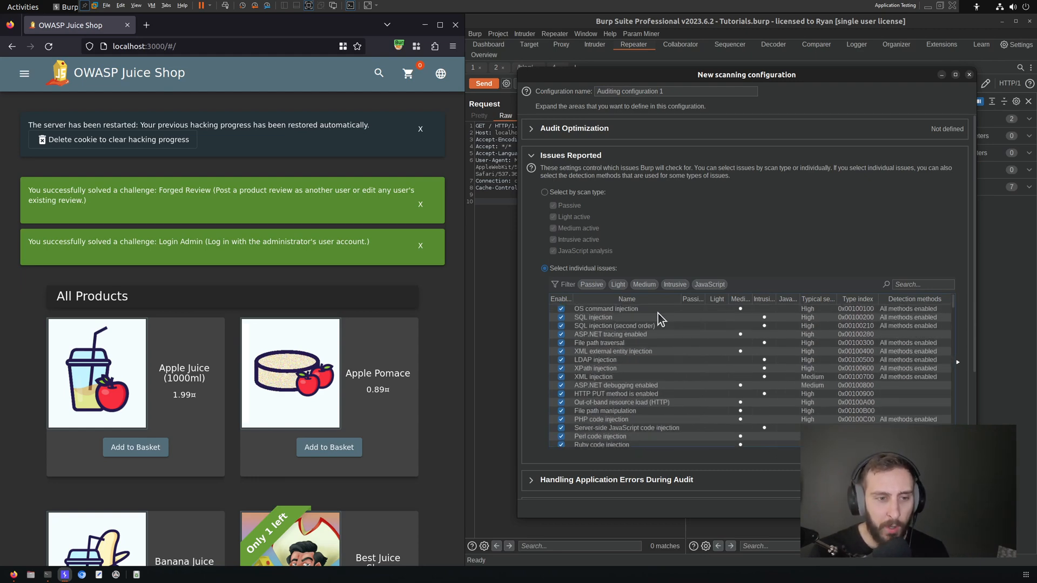
{"action": "right_click", "coordinate": [604, 309]}
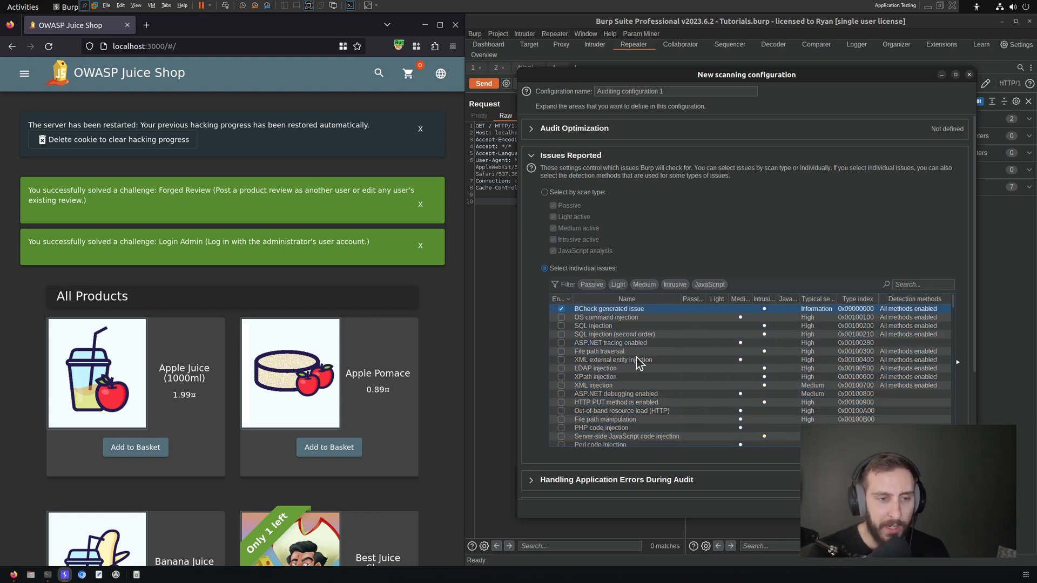
{"action": "mouse_move", "coordinate": [840, 260]}
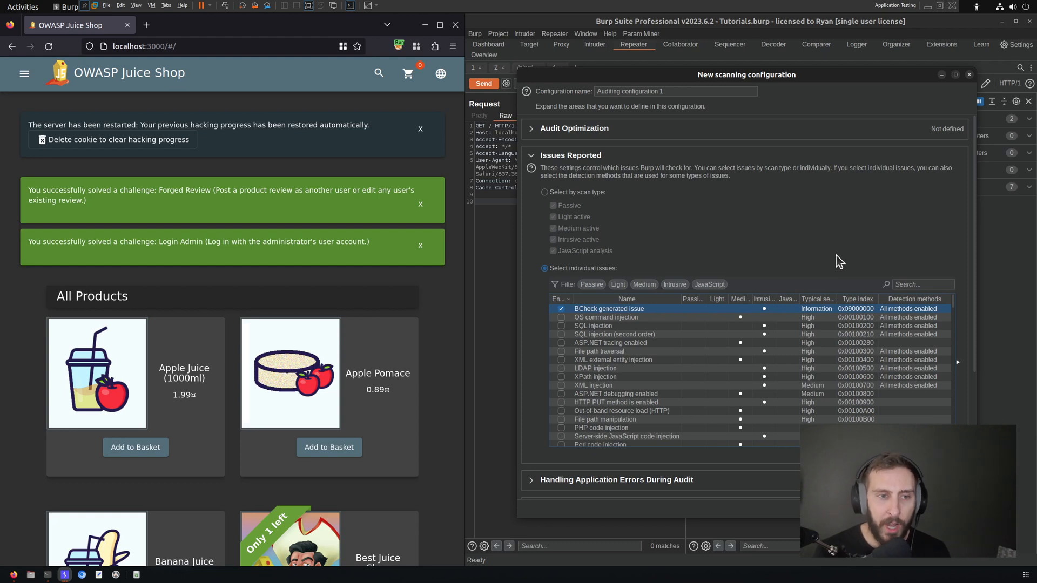
{"action": "mouse_move", "coordinate": [774, 236]}
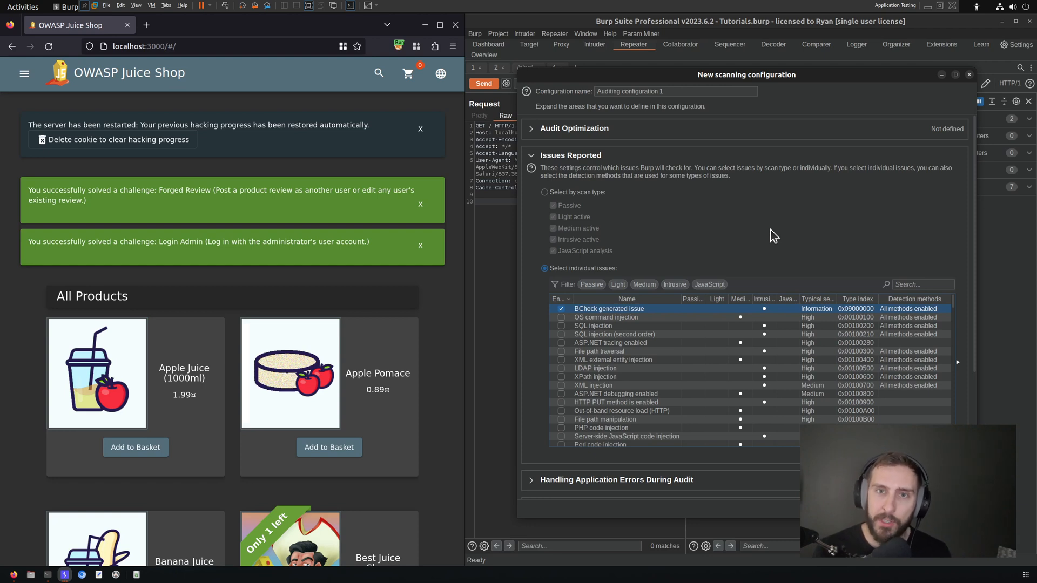
{"action": "mouse_move", "coordinate": [803, 229]}
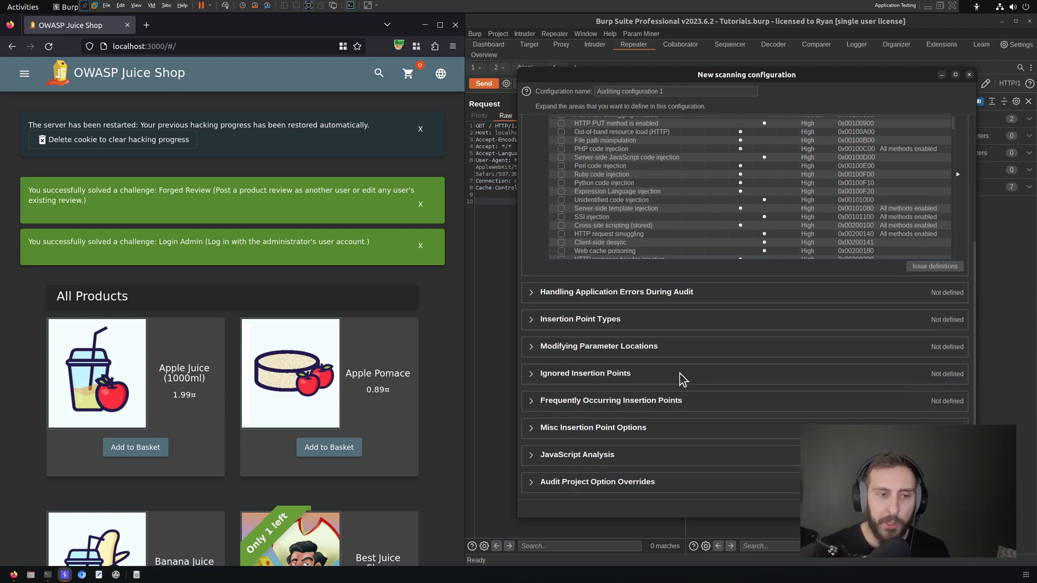
- Review Insertion Point Types and name the configuration 'Testing BChecks' before saving
{"action": "left_click", "coordinate": [580, 319]}
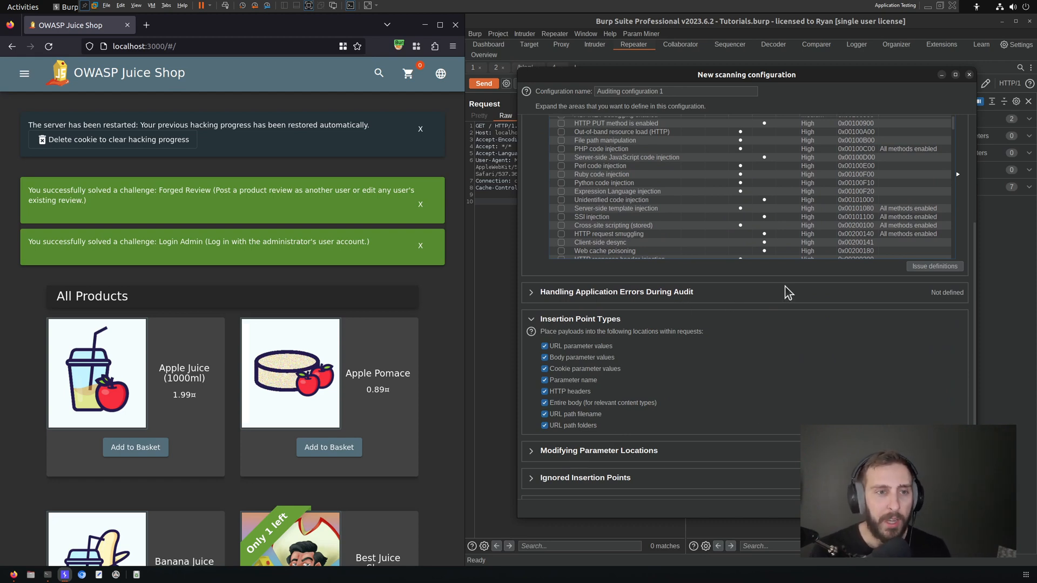
{"action": "mouse_move", "coordinate": [726, 125]}
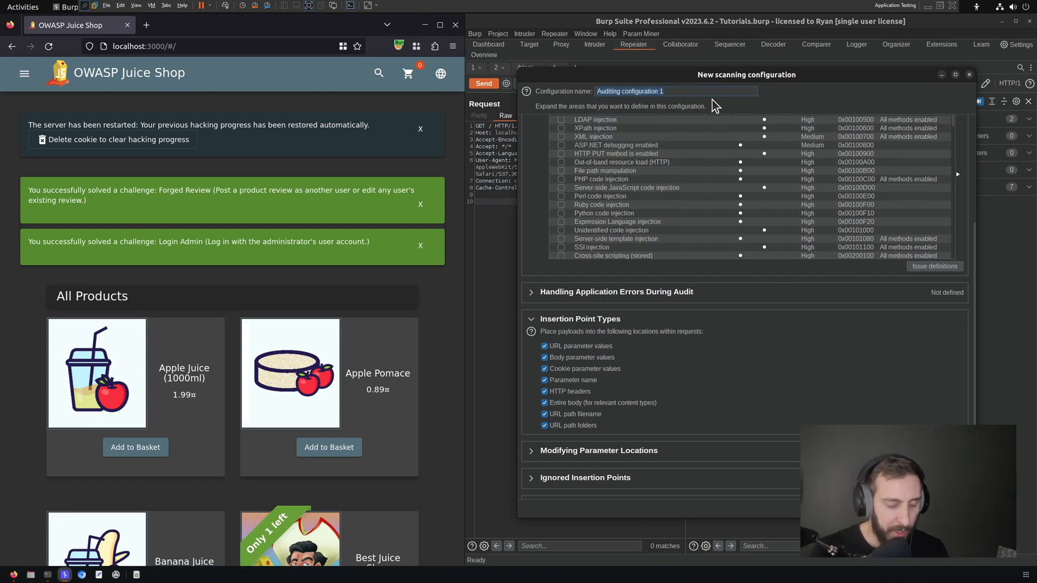
{"action": "type", "text": "Testing B"}
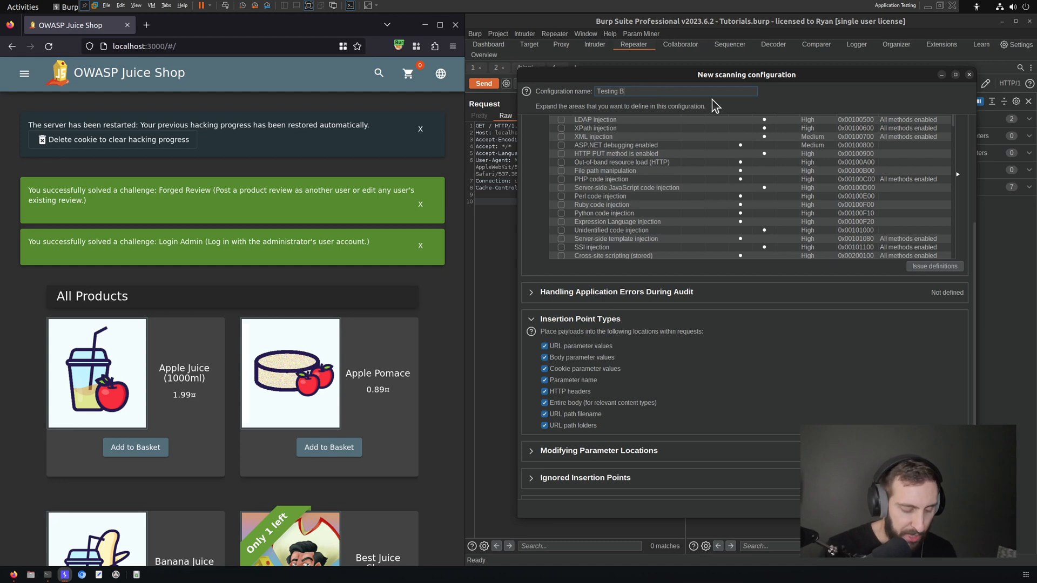
{"action": "type", "text": "Checks"}
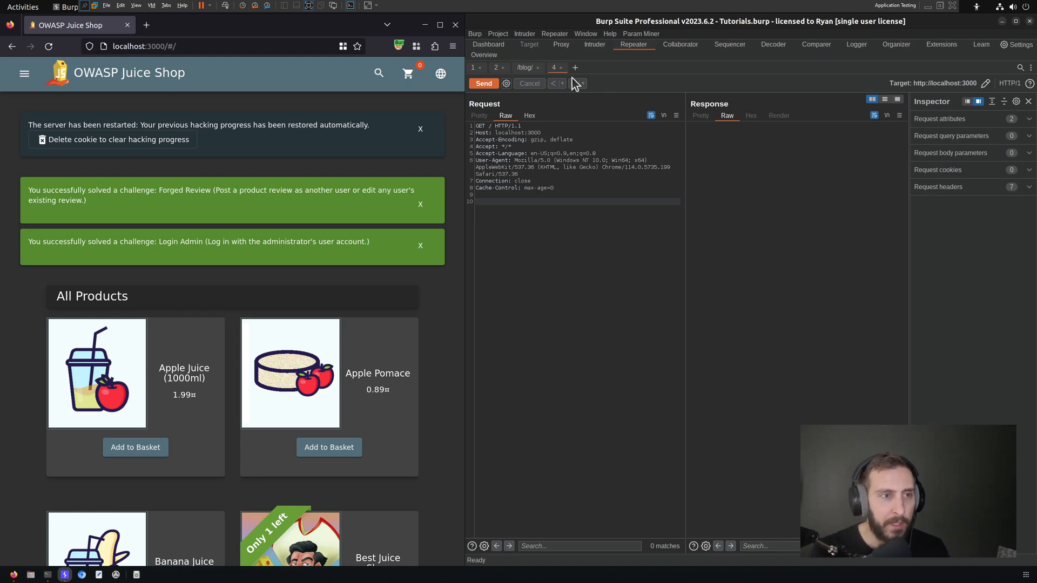
- On the Dashboard, review the localhost audit's sent requests in Logger and close its details
{"action": "left_click", "coordinate": [487, 44]}
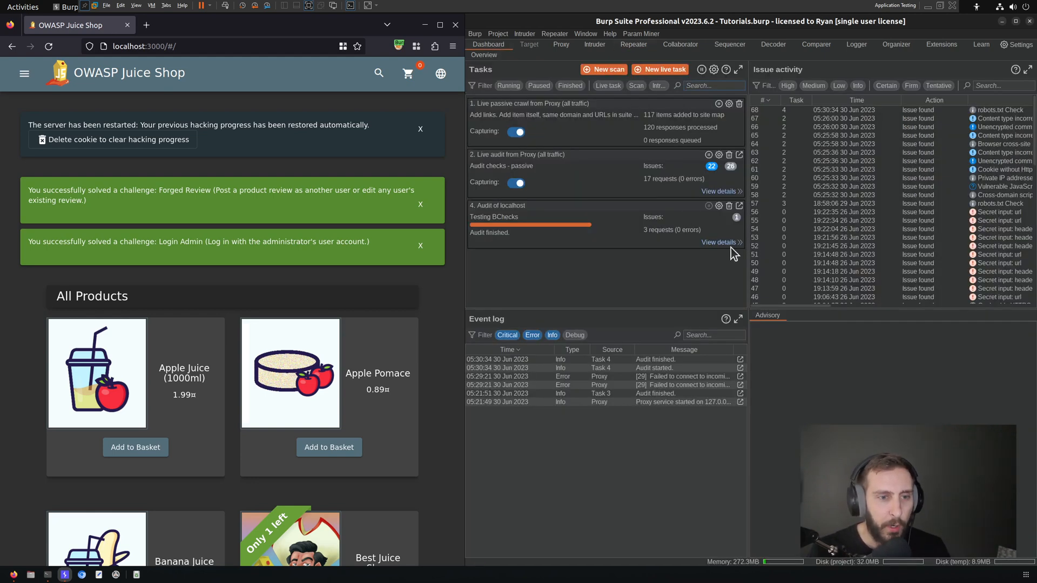
{"action": "left_click", "coordinate": [717, 242]}
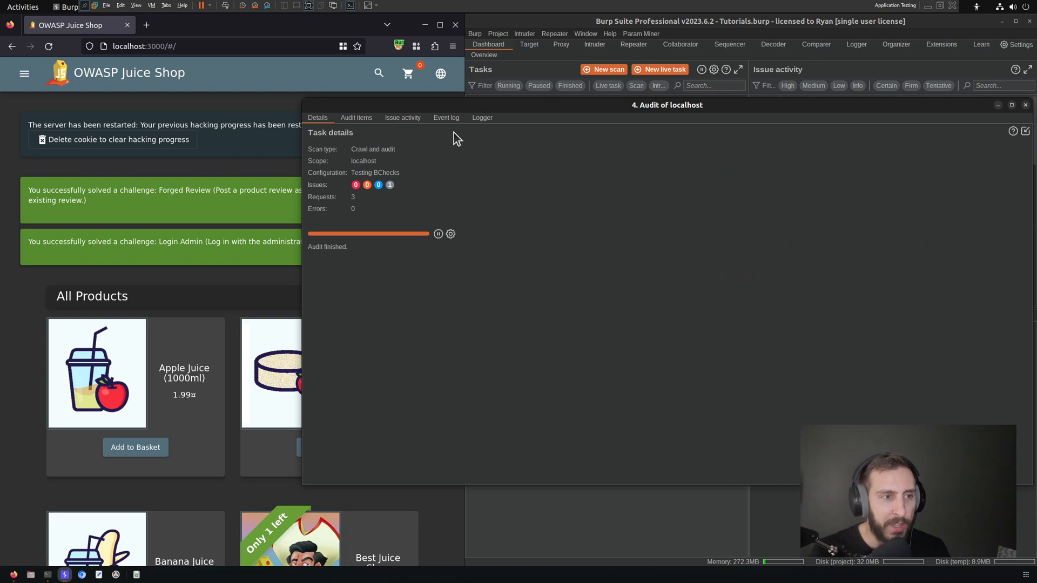
{"action": "left_click", "coordinate": [482, 117]}
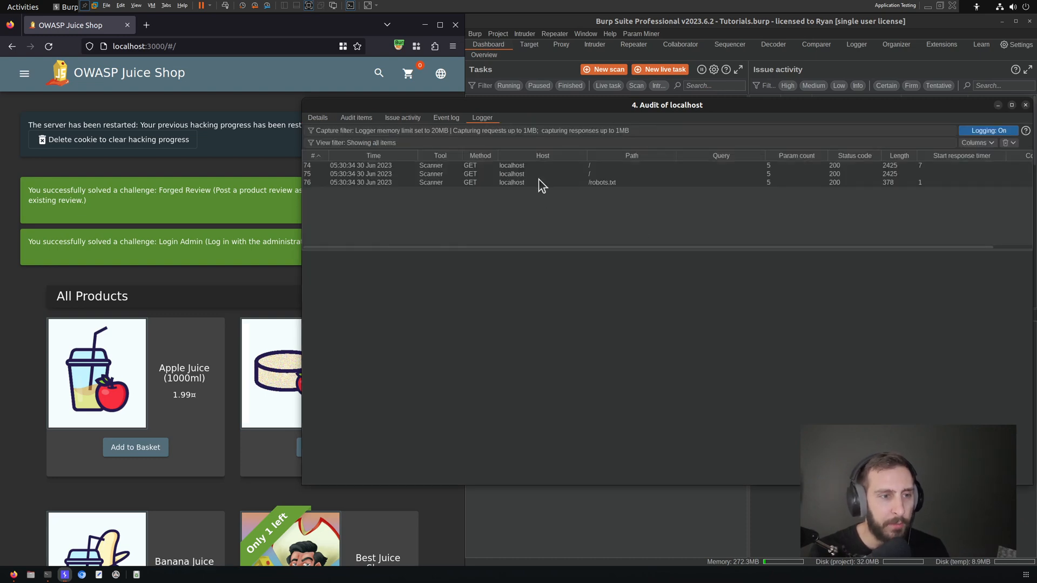
{"action": "left_click", "coordinate": [602, 183]}
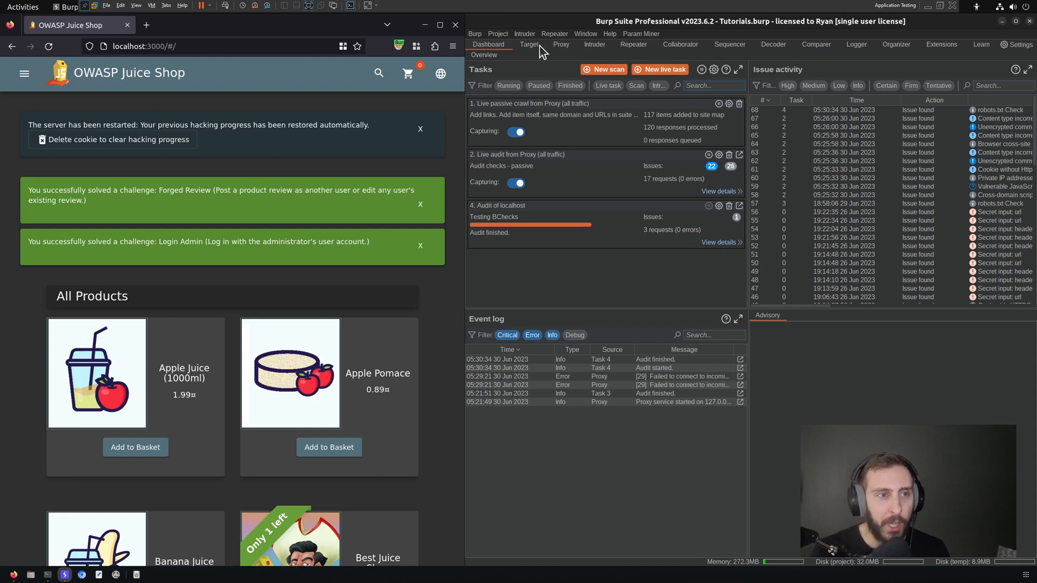
- In the Target site map for localhost:3000, select the robots.txt Check issue to show its advisory
{"action": "left_click", "coordinate": [528, 44]}
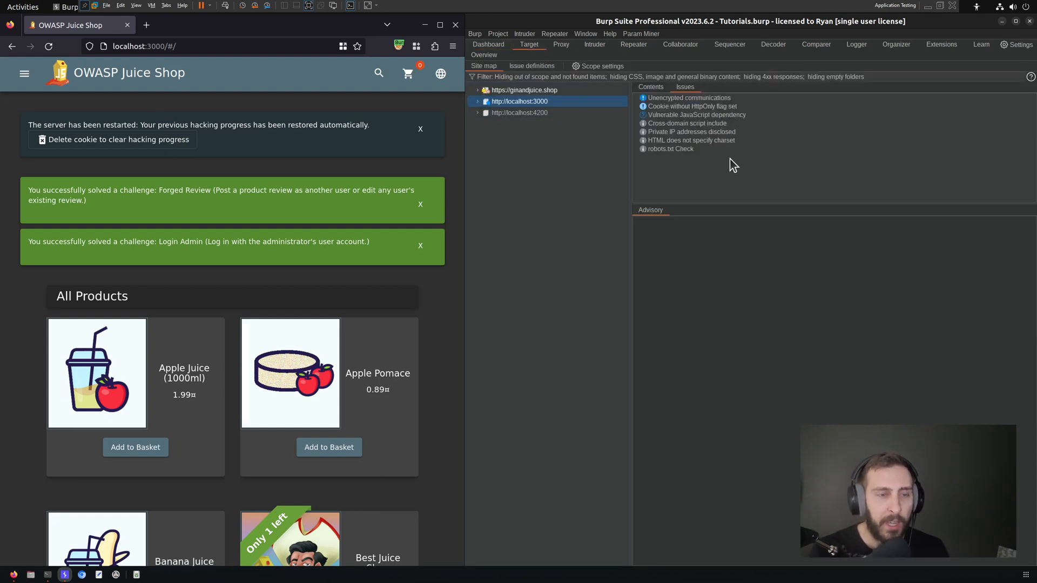
{"action": "mouse_move", "coordinate": [672, 157]}
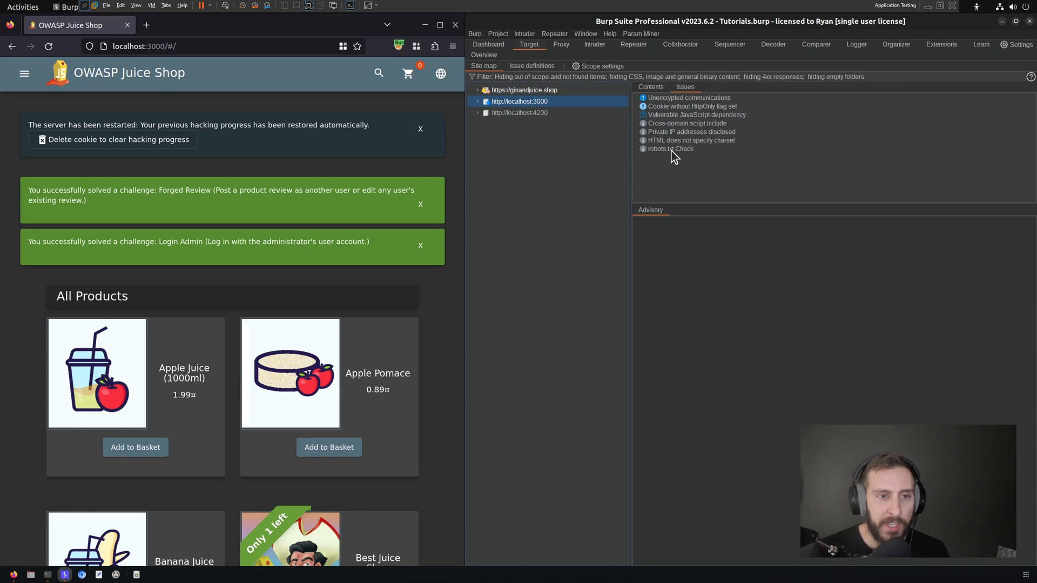
{"action": "left_click", "coordinate": [670, 148]}
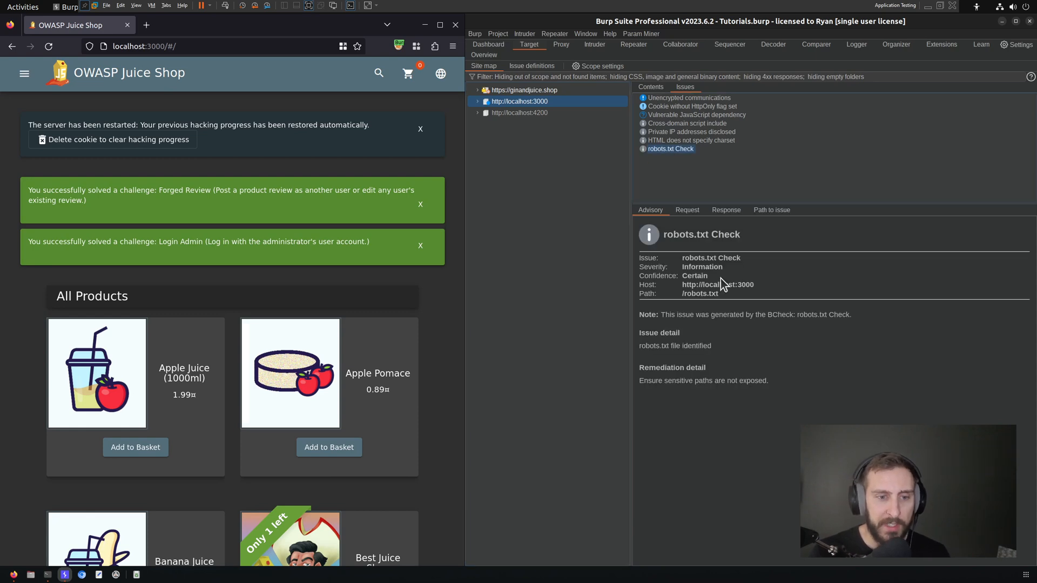
{"action": "mouse_move", "coordinate": [811, 325]}
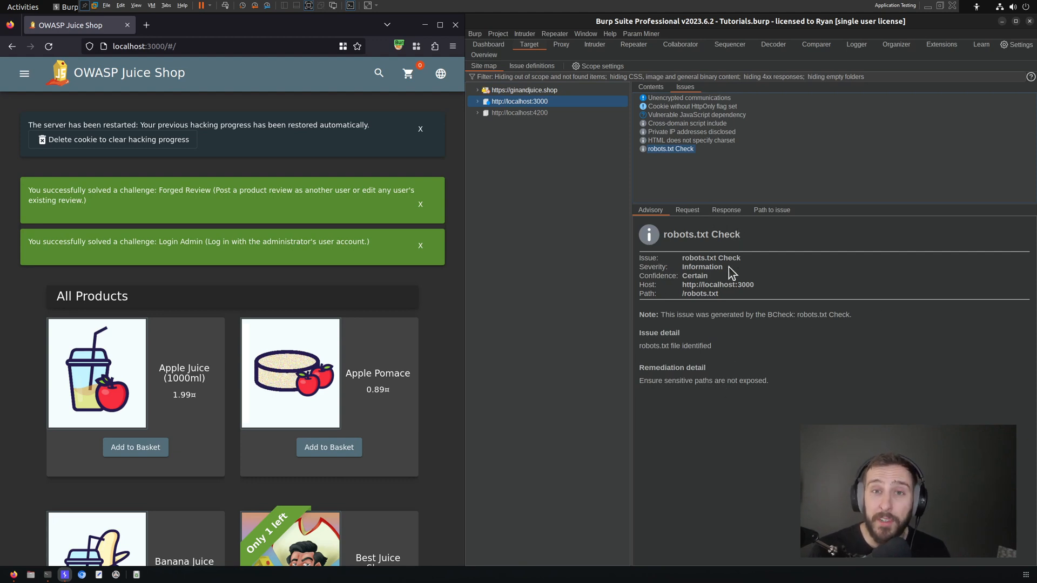
{"action": "mouse_move", "coordinate": [747, 270]}
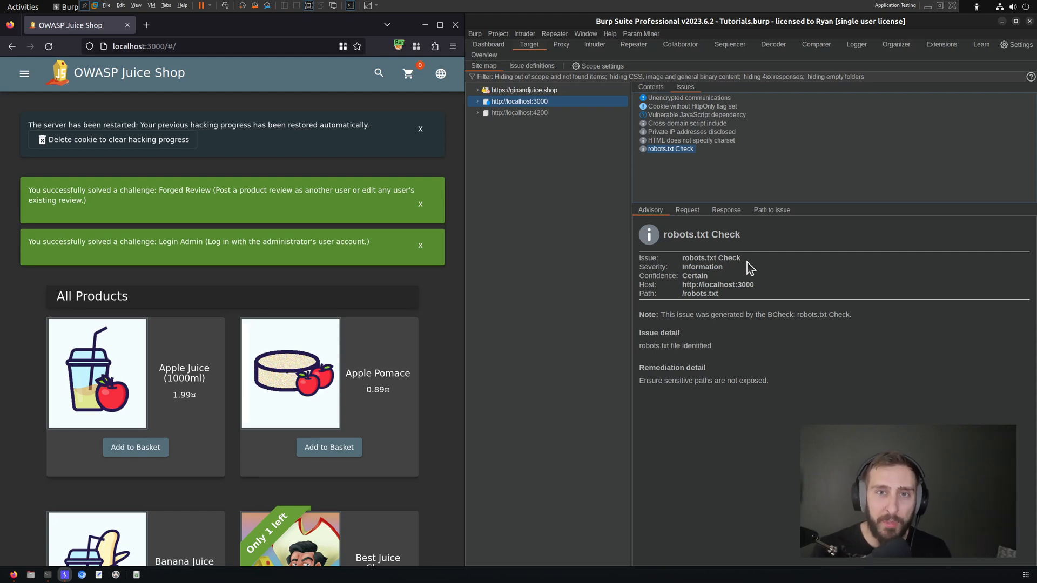
{"action": "mouse_move", "coordinate": [772, 250]}
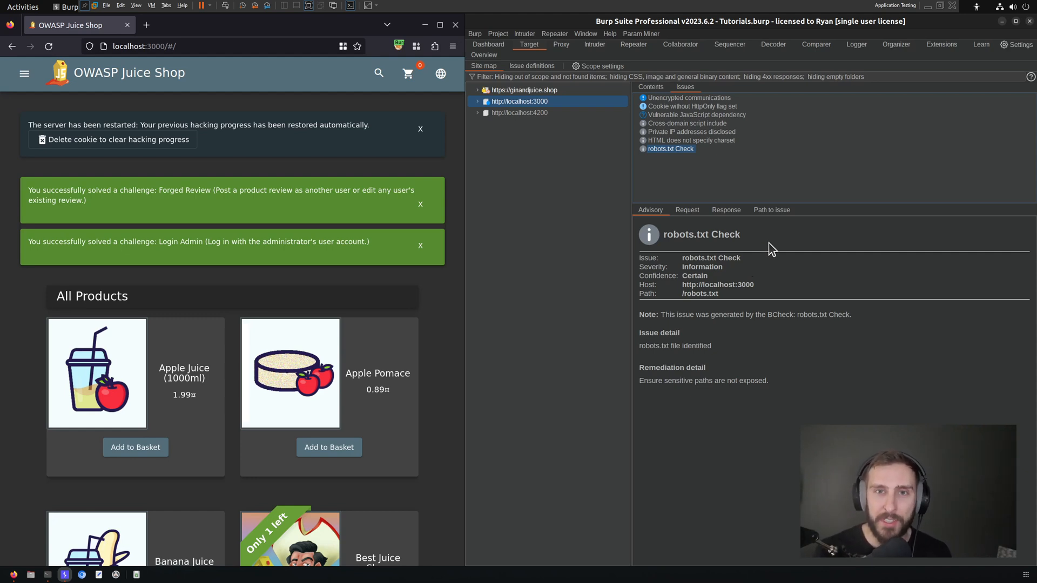